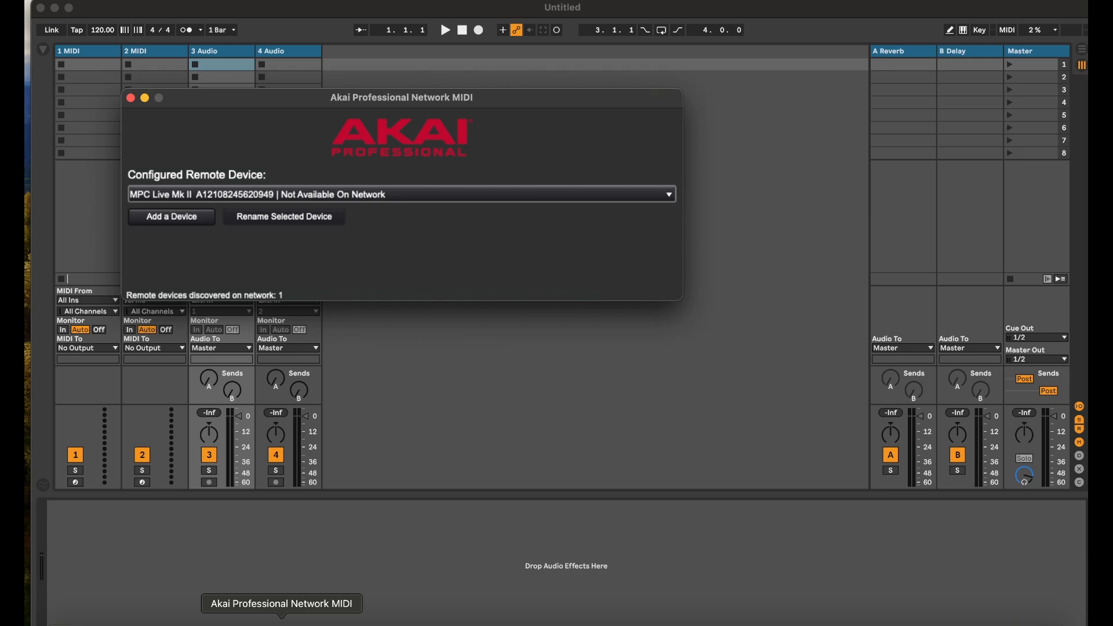
Choose the MPC Live II at 192.168.1.174 as the configured remote device
left_click(400, 193)
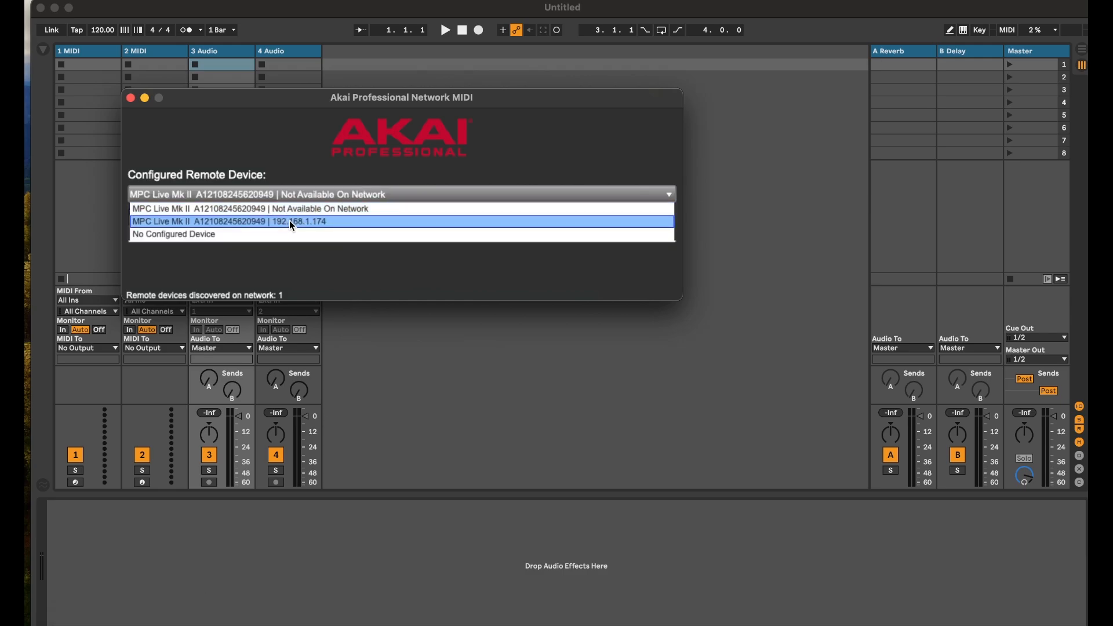
mouse_move(313, 232)
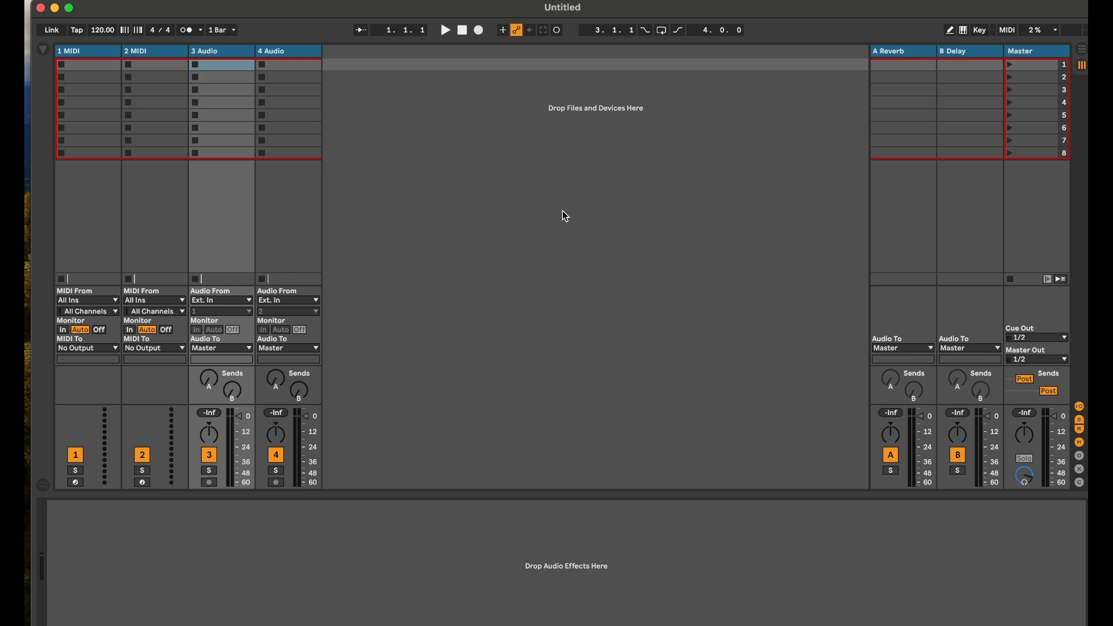
Bring up macOS Wi-Fi Settings from the menu bar, showing Wi-Fi is off
left_click(462, 30)
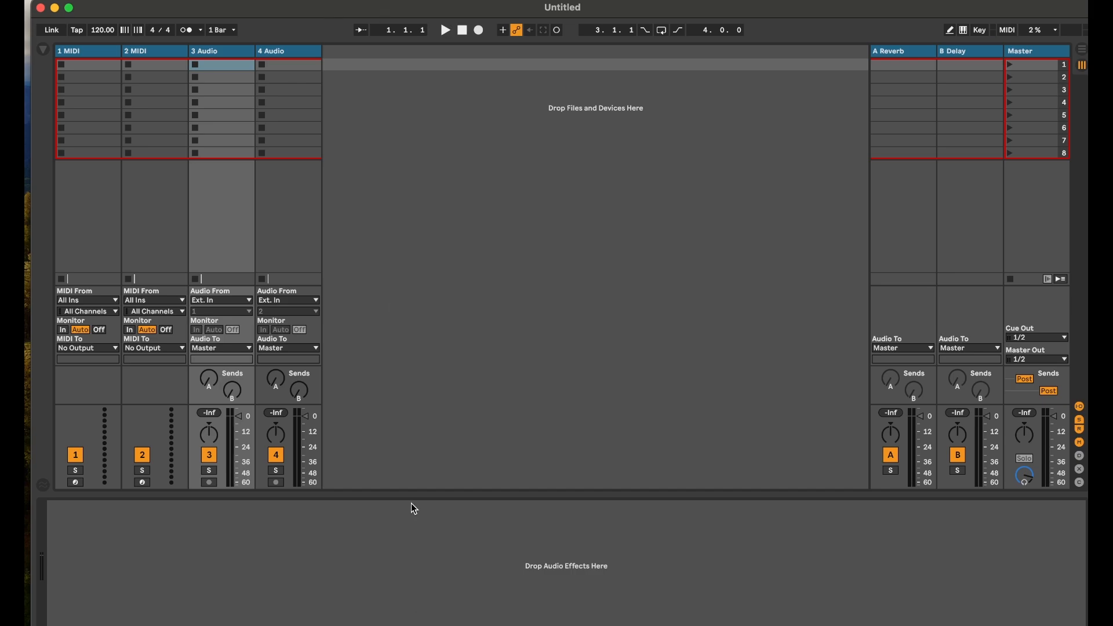
mouse_move(892, 13)
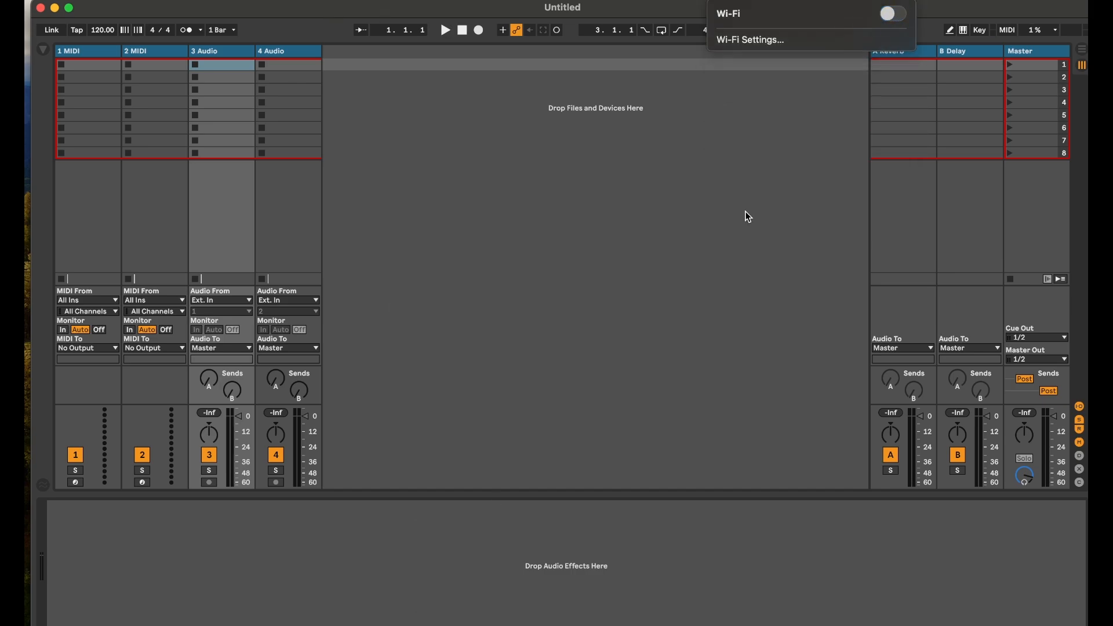
left_click(750, 39)
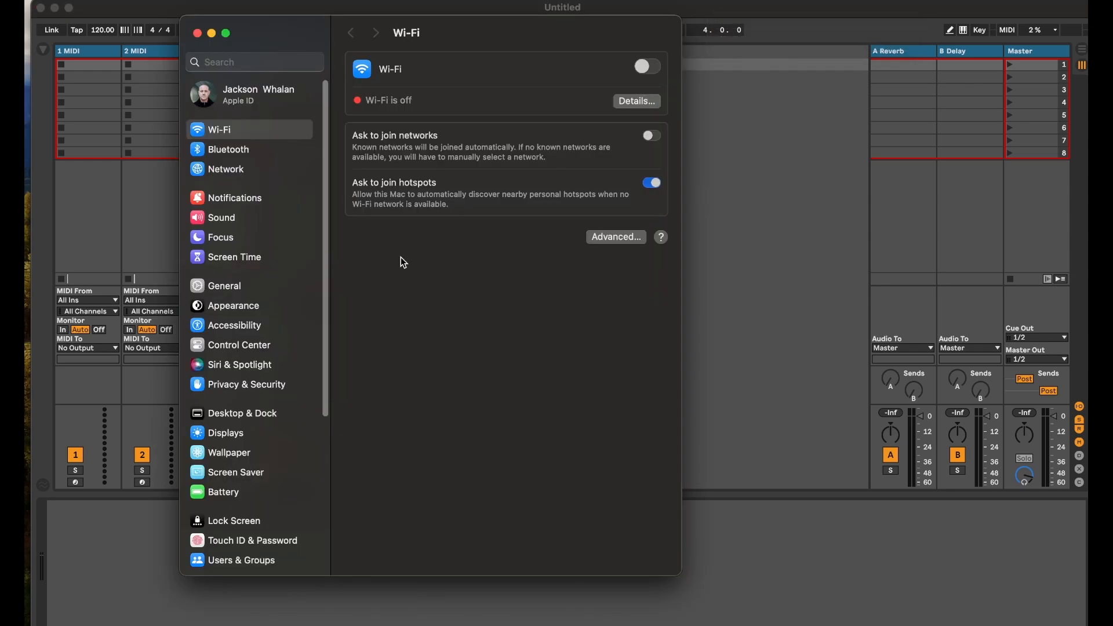